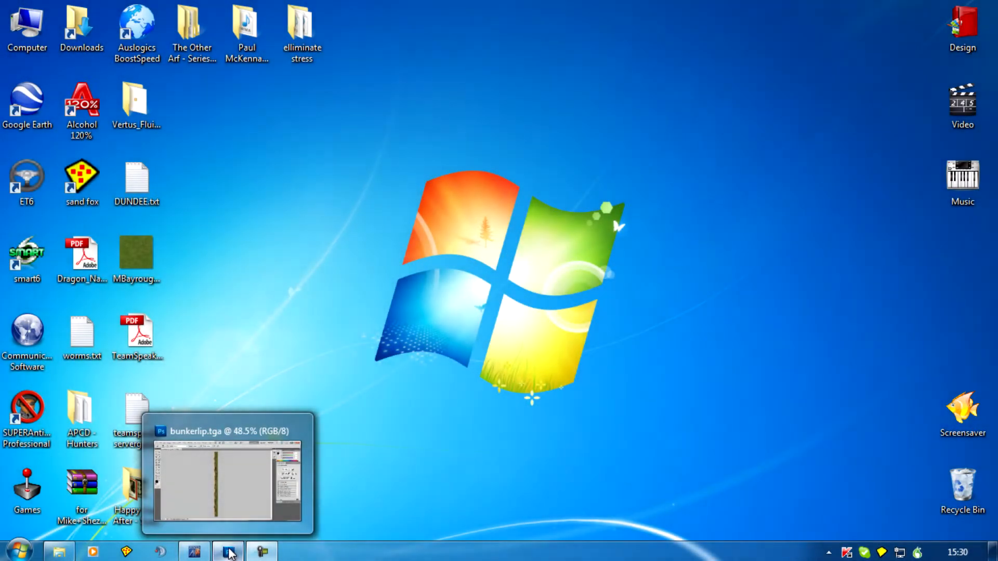
- Inspect the bunkerlip.tga texture strip in Photoshop, then close Photoshop
left_click(230, 552)
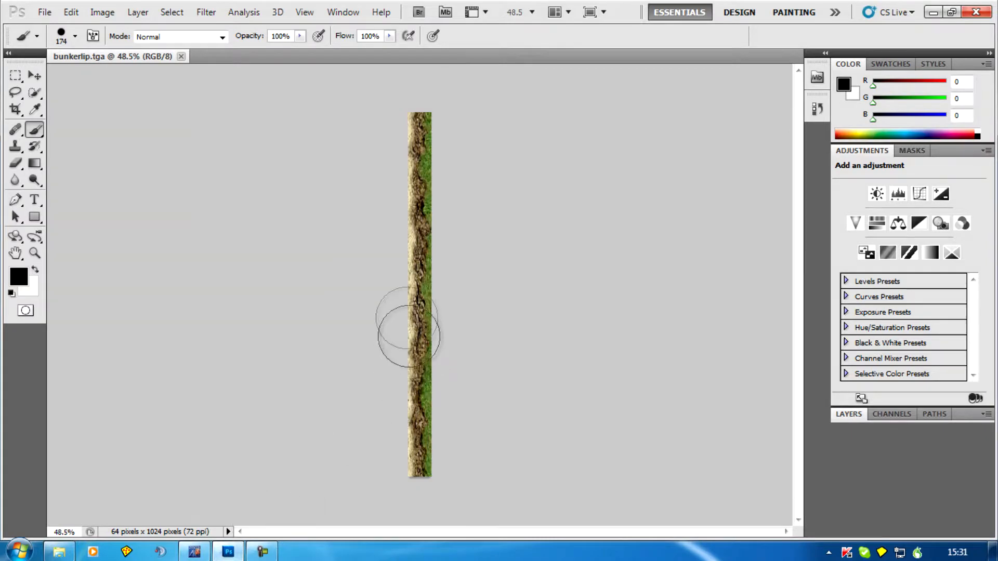
mouse_move(415, 102)
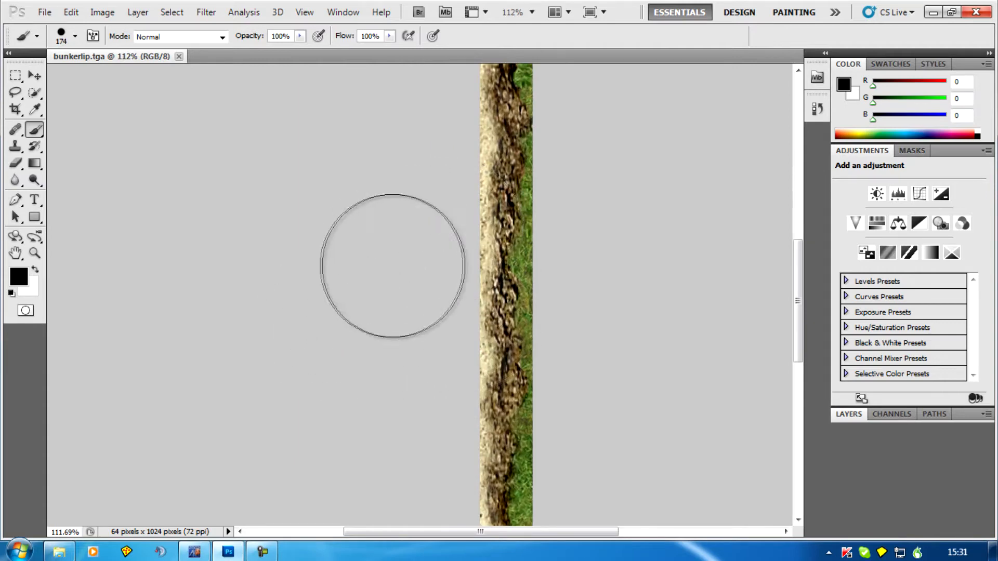
mouse_move(587, 276)
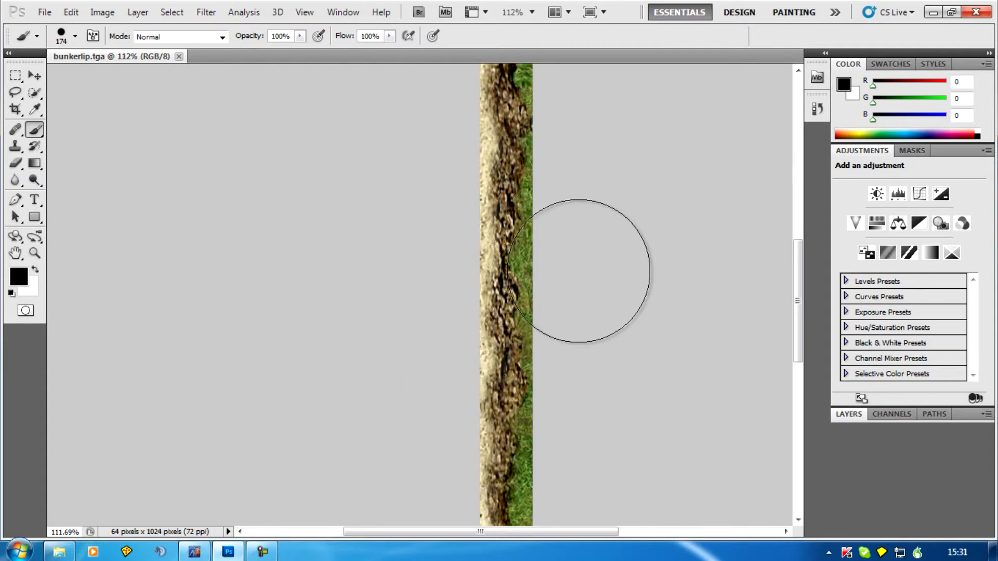
mouse_move(414, 165)
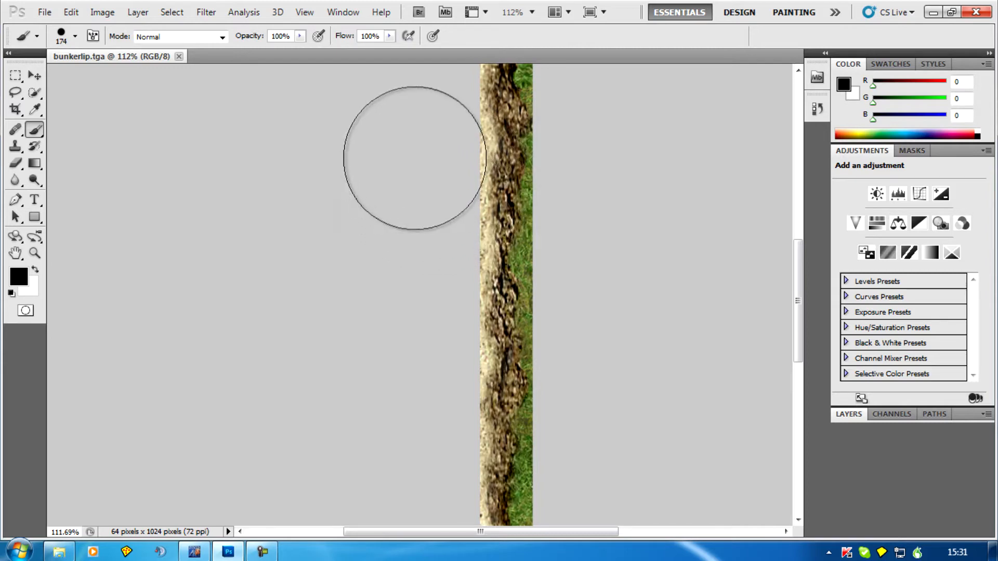
mouse_move(407, 280)
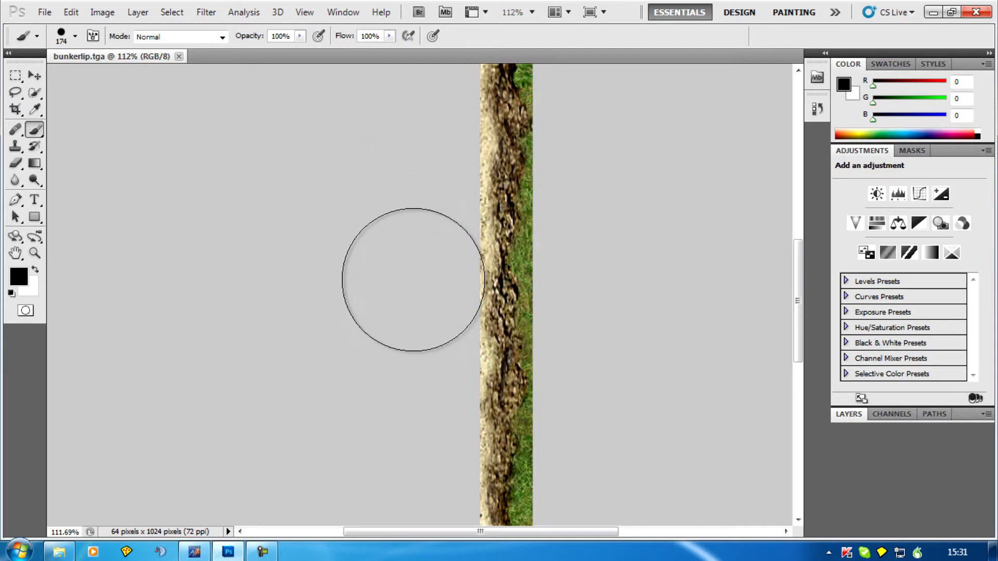
mouse_move(607, 253)
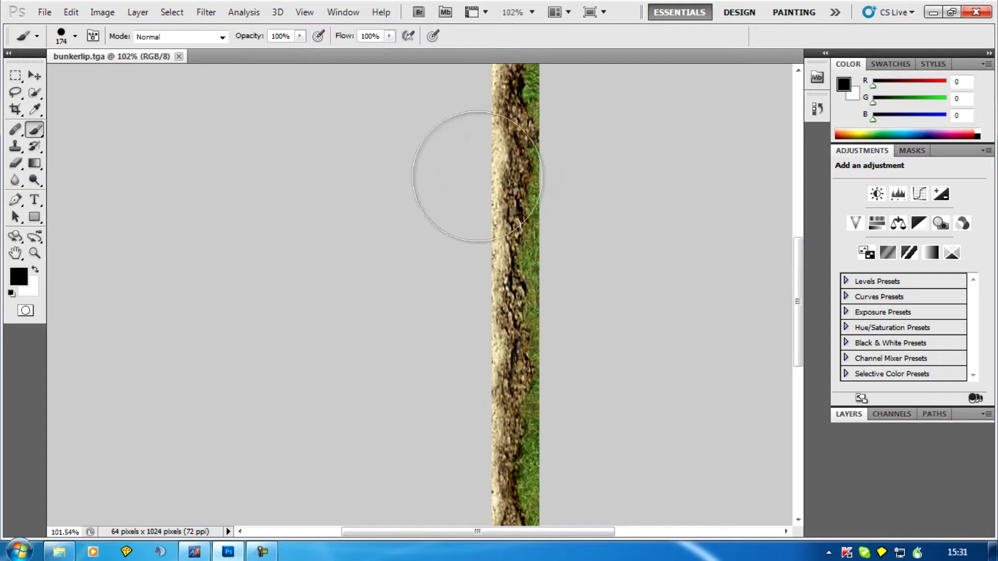
mouse_move(535, 254)
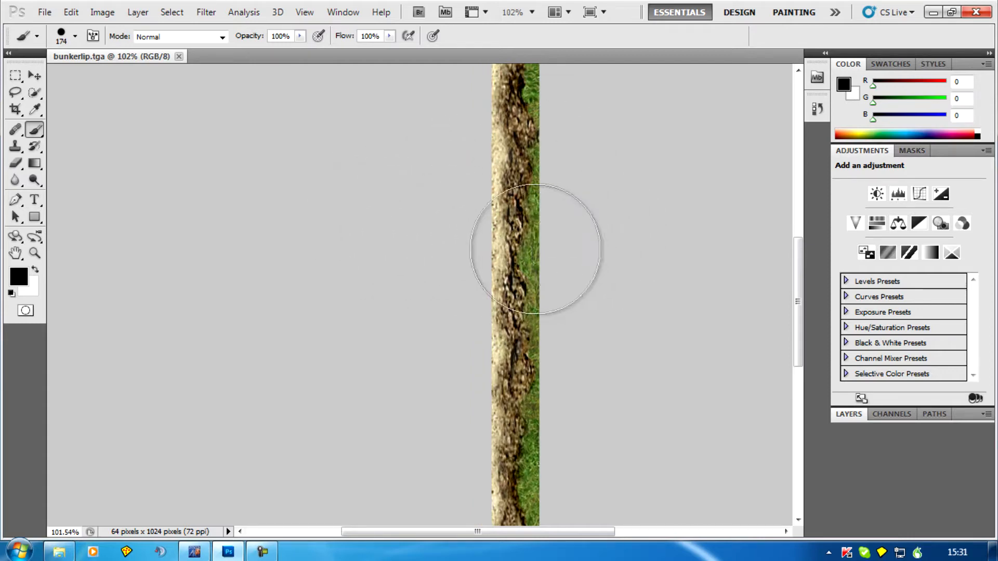
mouse_move(426, 195)
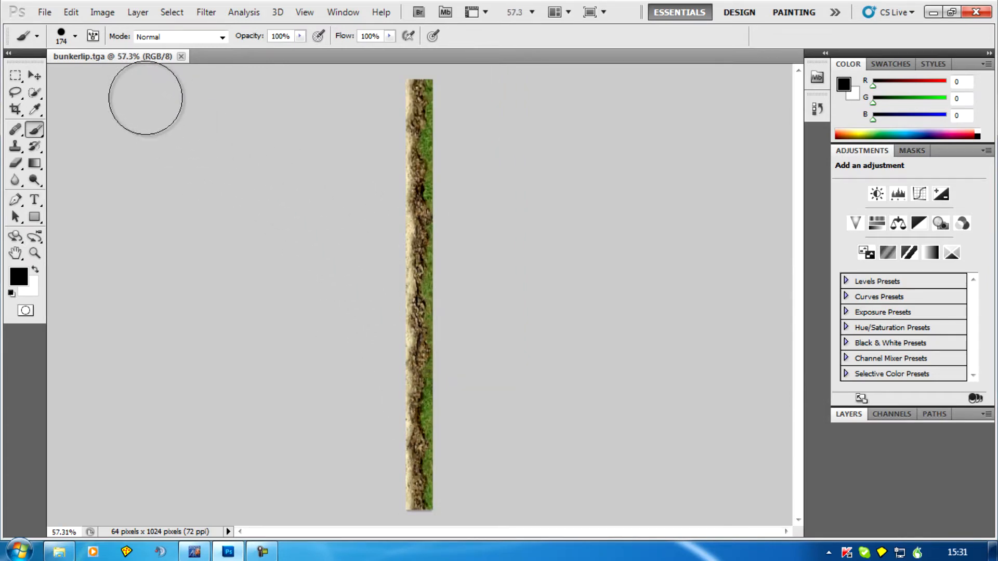
mouse_move(338, 395)
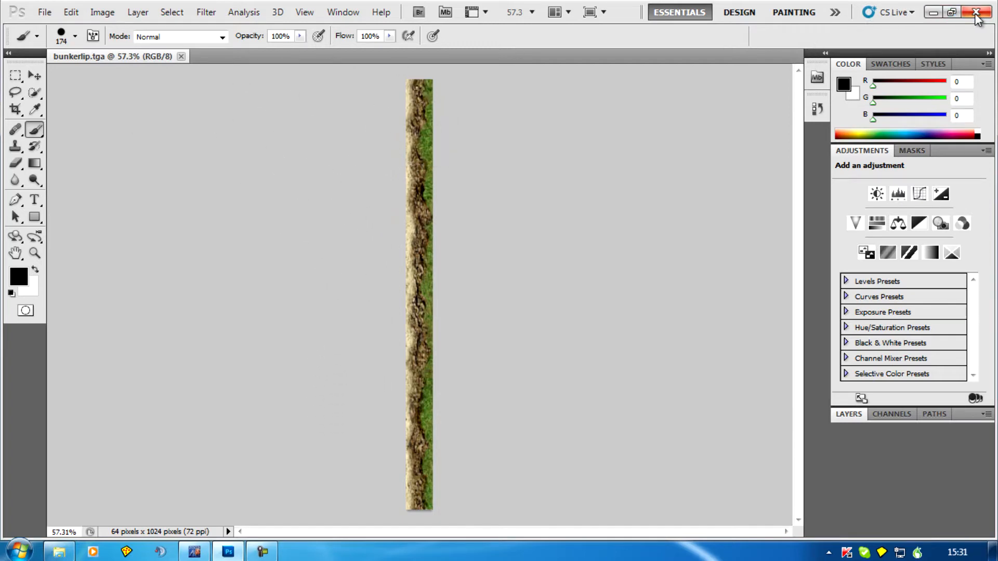
left_click(975, 14)
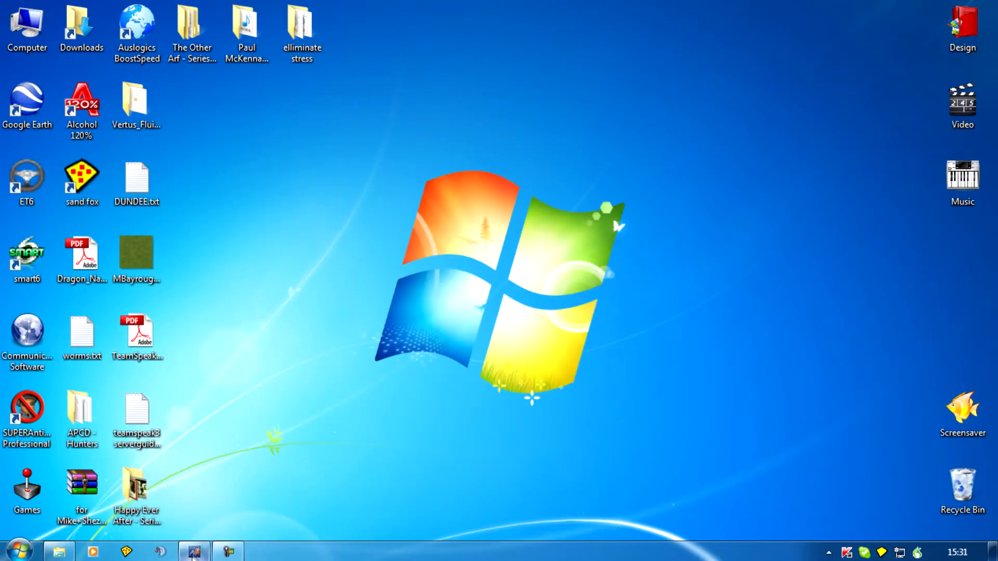
- Confirm the Bunker lip terrain's material uses the bunkerlip texture and close its properties
left_click(192, 552)
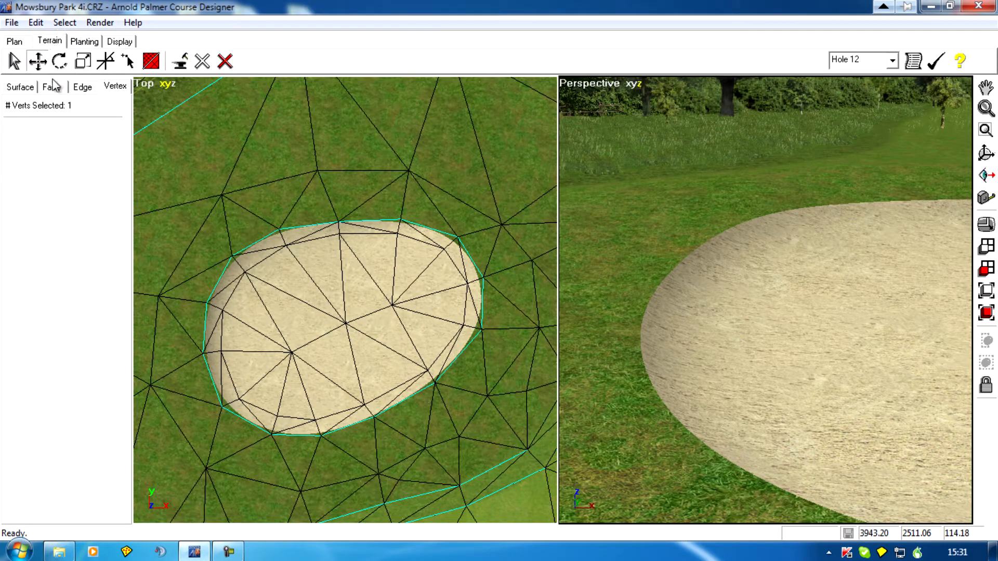
left_click(47, 88)
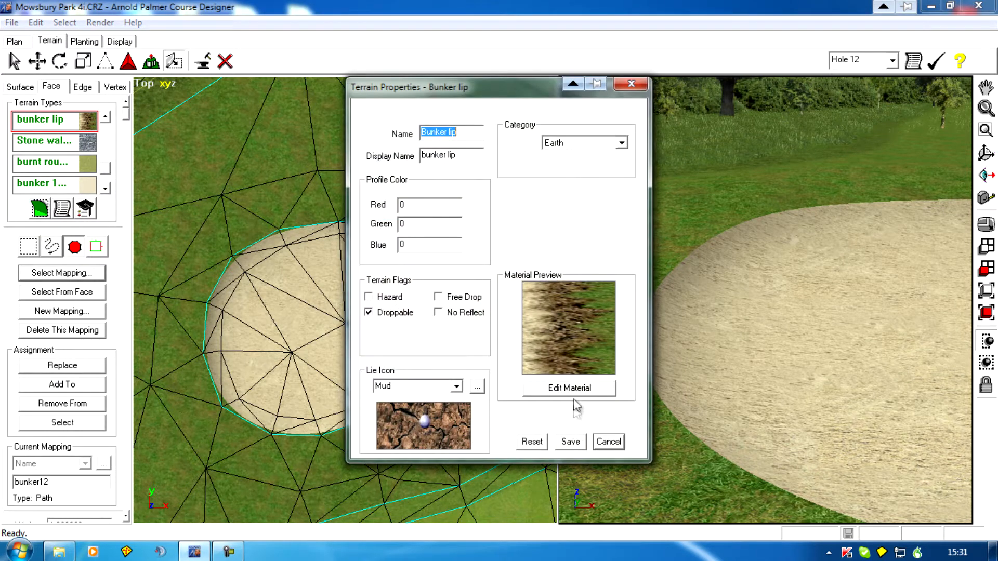
left_click(569, 388)
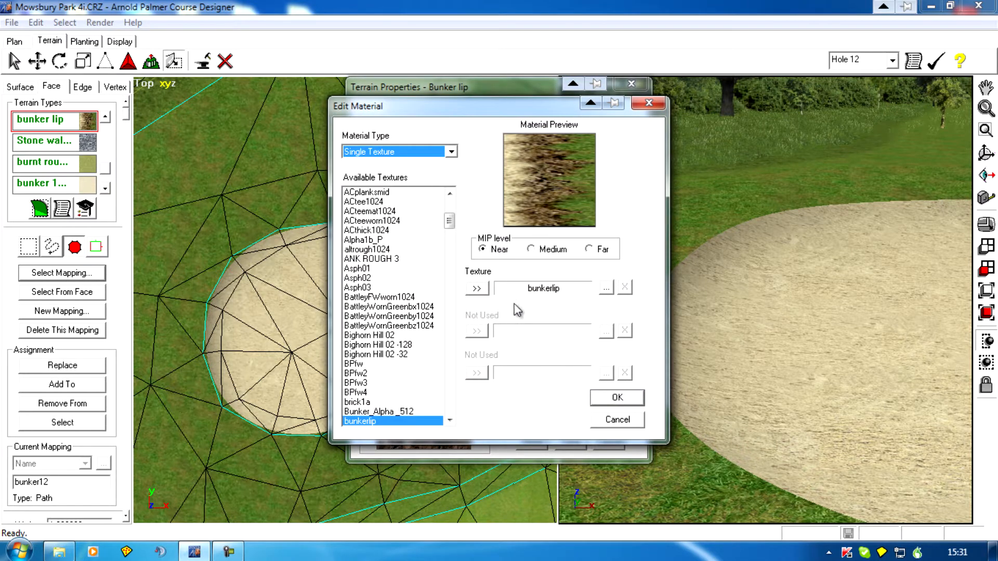
mouse_move(613, 423)
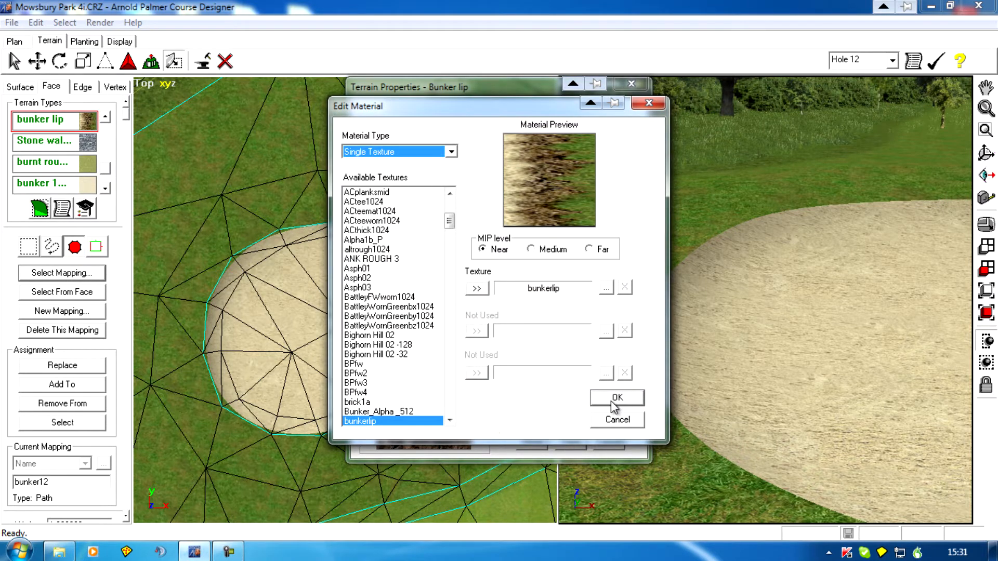
left_click(618, 398)
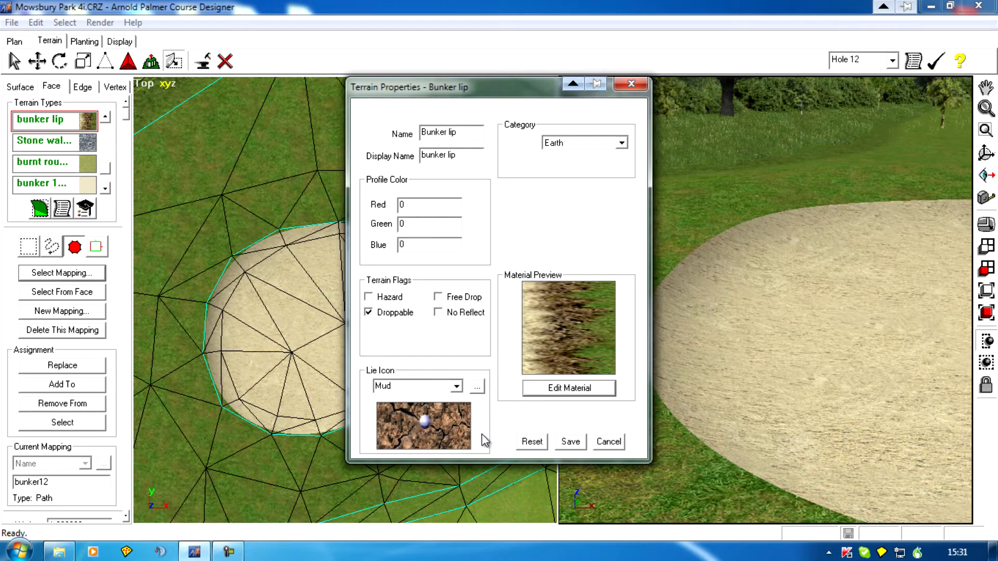
left_click(608, 441)
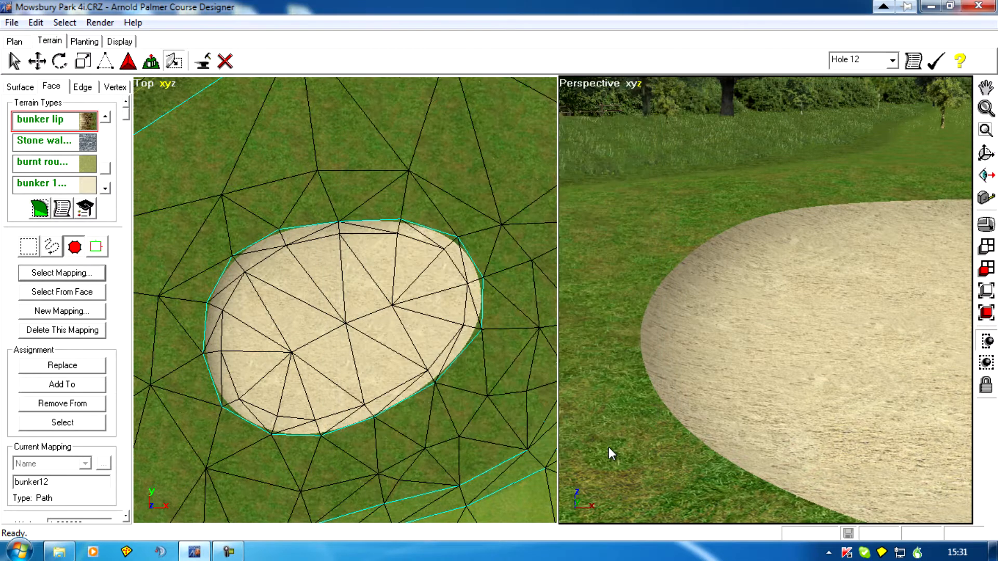
mouse_move(295, 295)
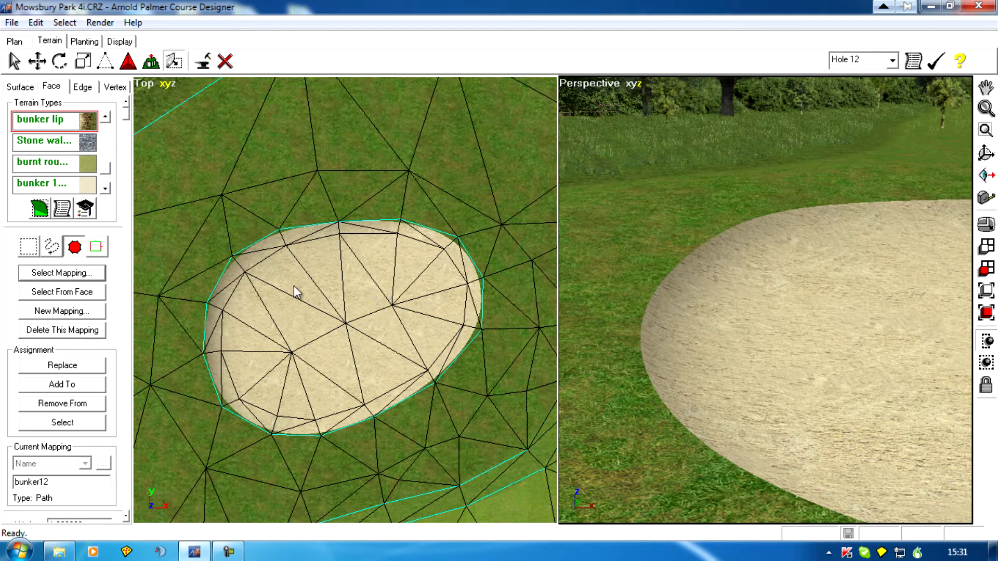
mouse_move(727, 273)
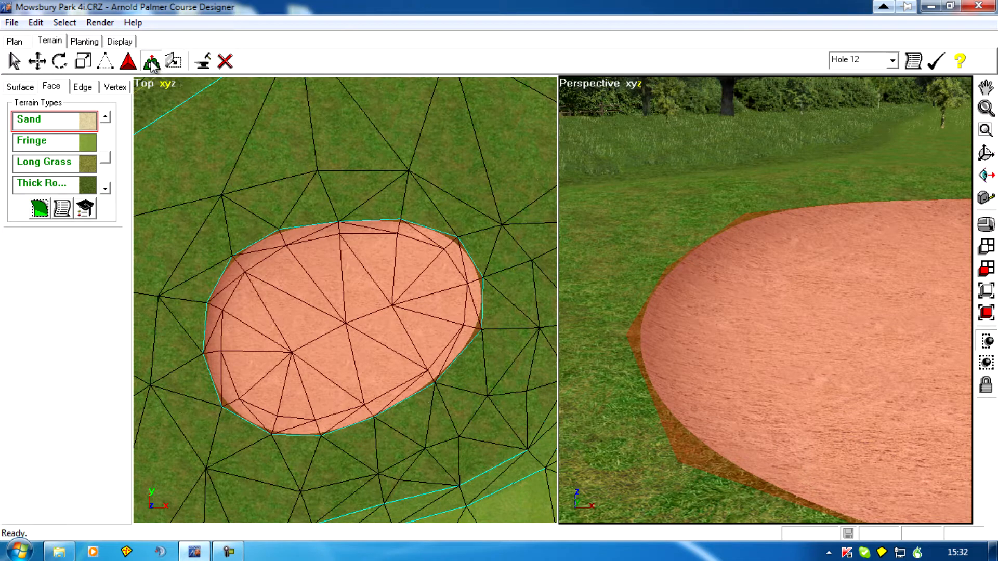
mouse_move(817, 221)
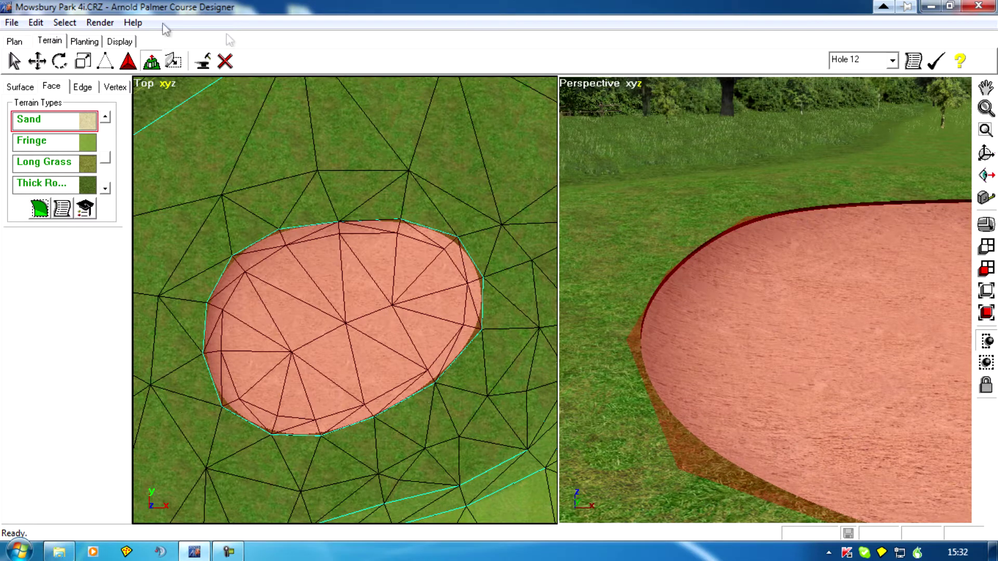
- Extrude the selected bunker sand faces into a thin strip along the rim
left_click(27, 23)
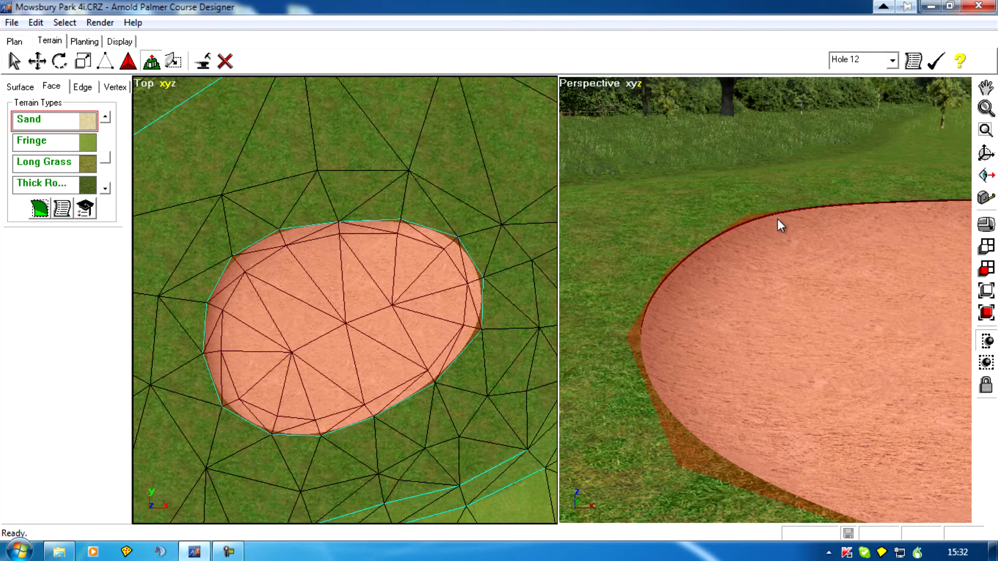
mouse_move(195, 225)
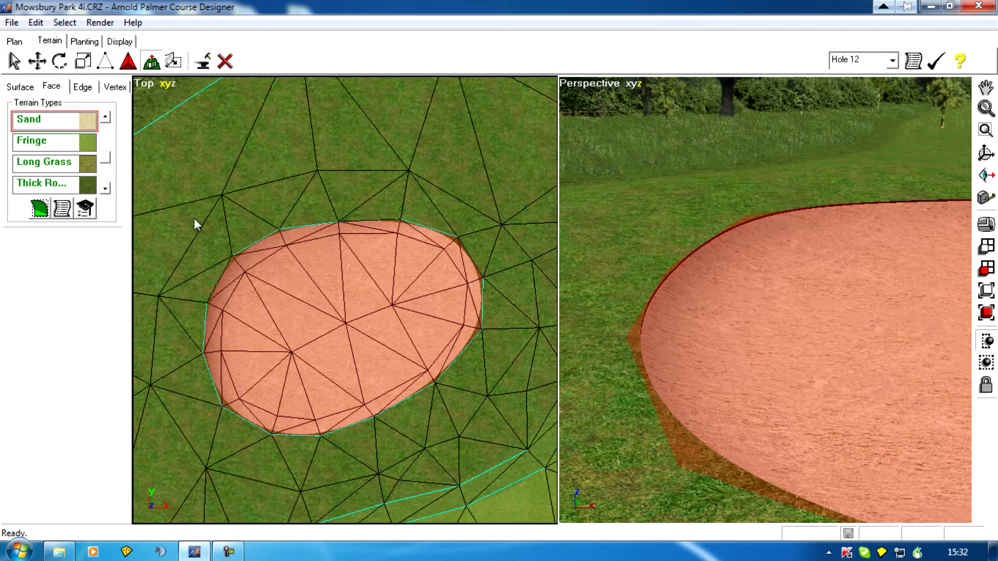
- Lower the sharpness of the 28 bunker rim edges to 0
left_click(85, 61)
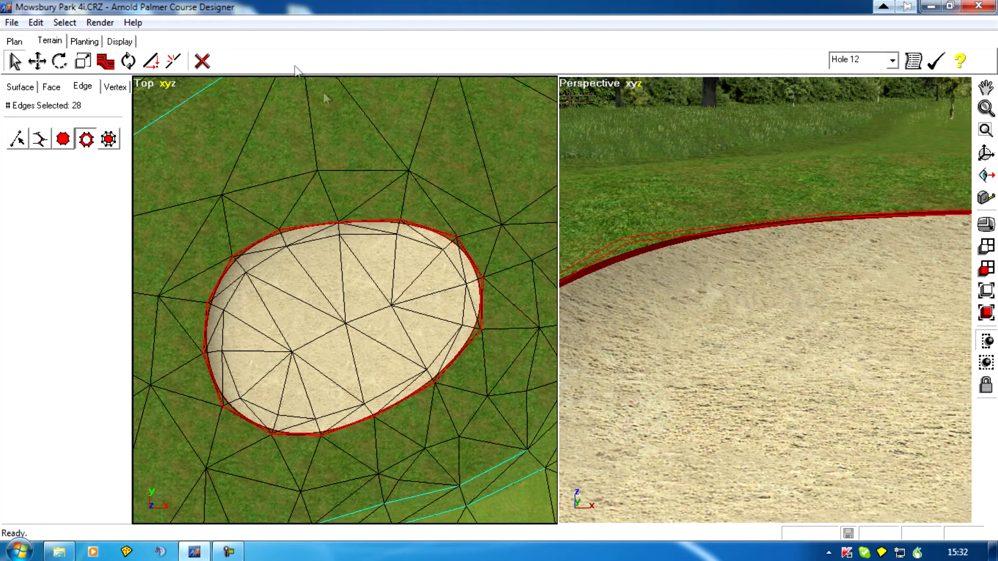
left_click(106, 61)
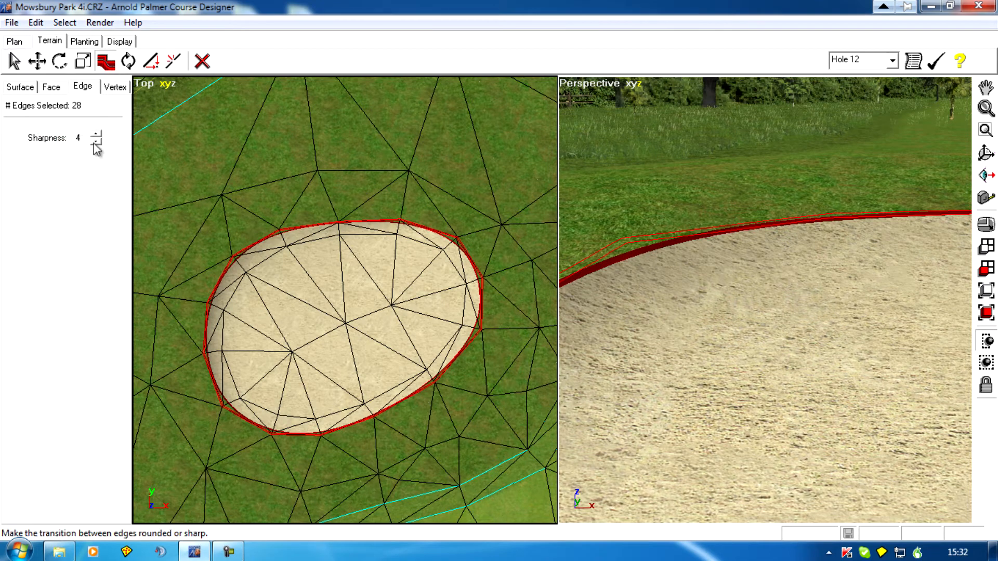
left_click(96, 140)
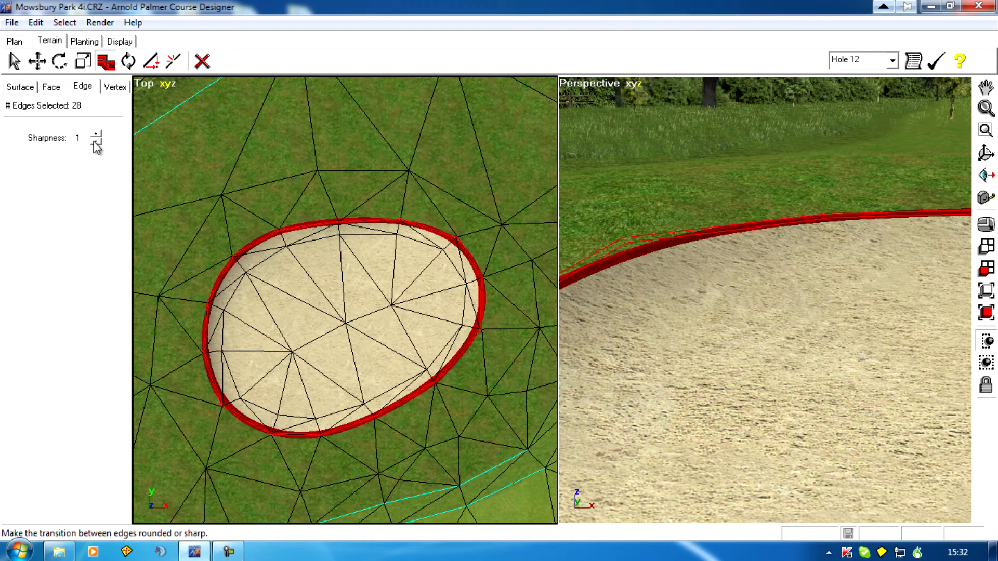
left_click(95, 141)
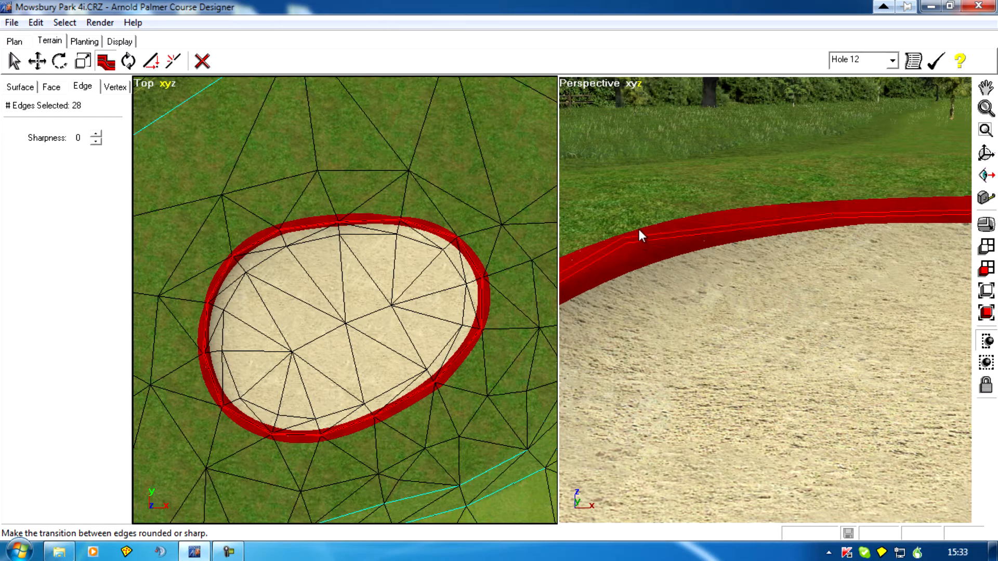
mouse_move(730, 293)
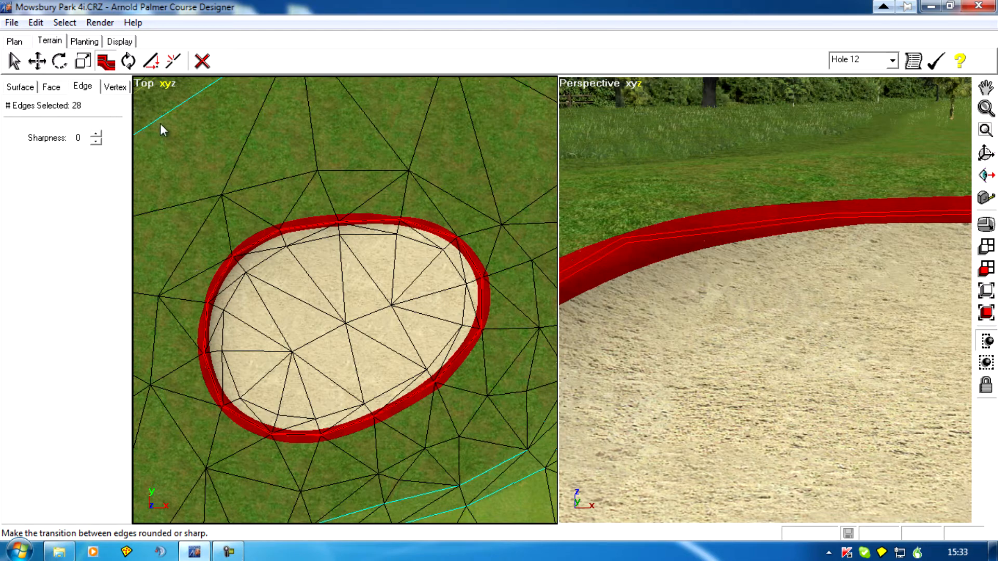
mouse_move(29, 92)
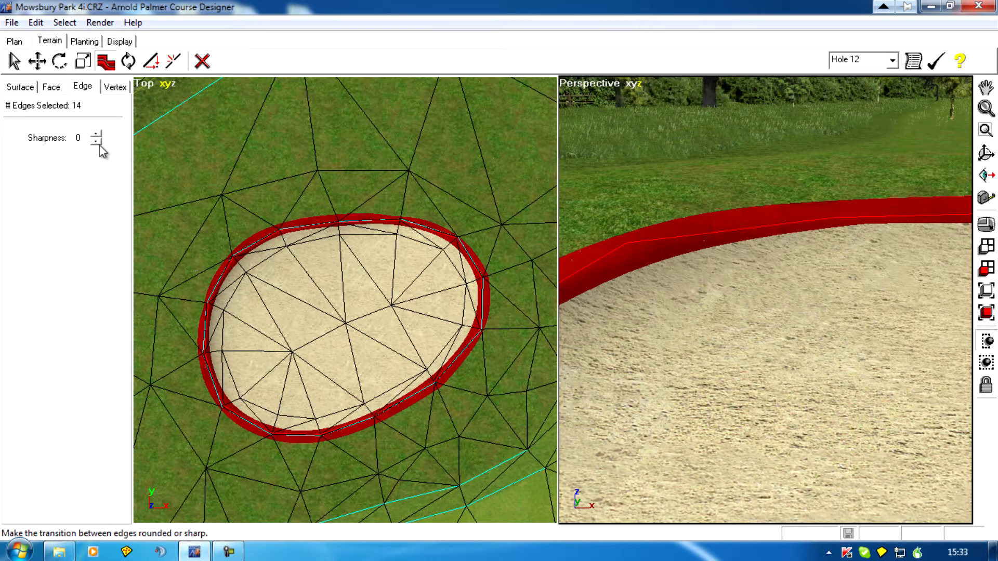
- Set fourteen rim edges to sharpness -1 and return to face editing
left_click(96, 143)
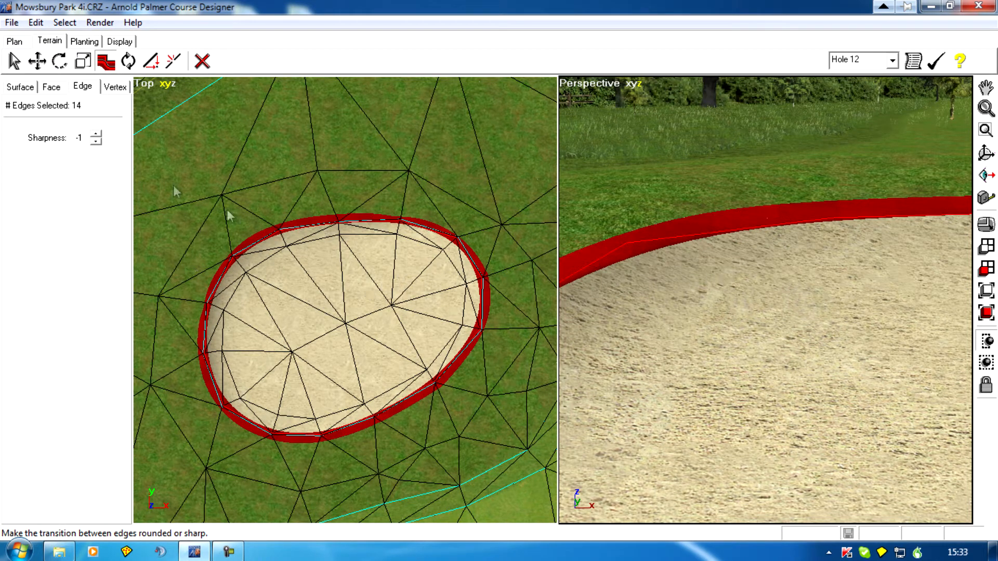
left_click(41, 87)
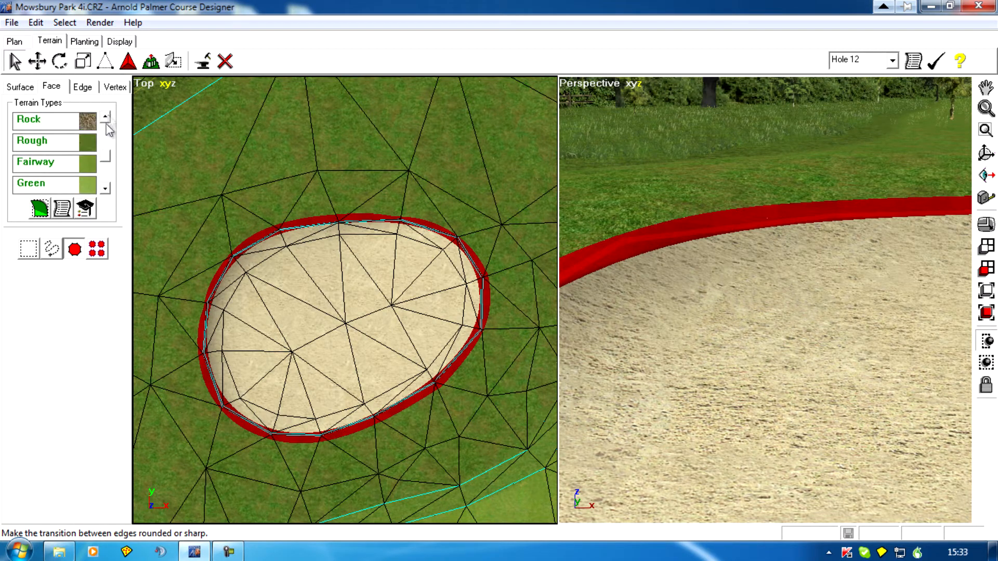
- Select the bunker's sand faces for building the raised edge
left_click(52, 142)
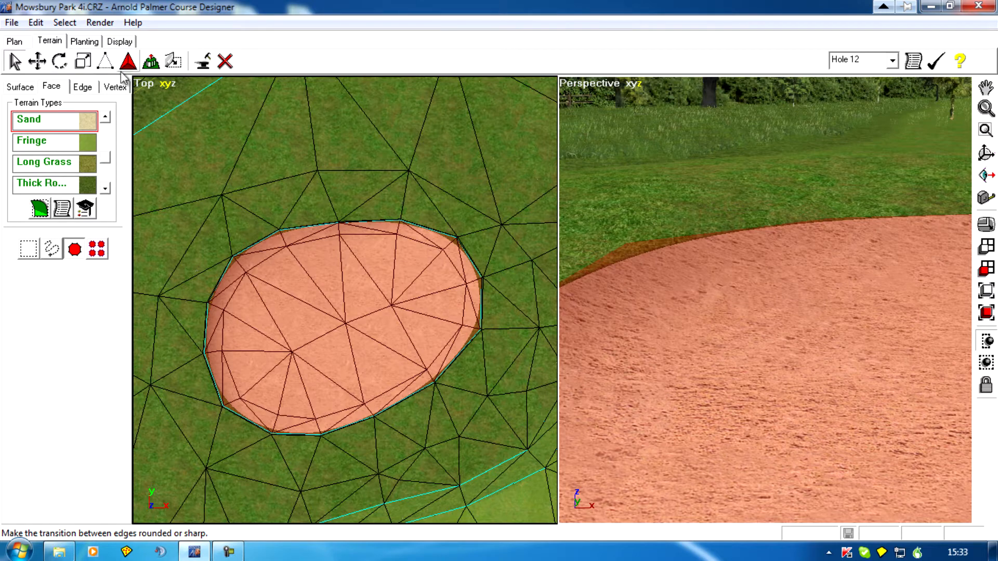
- Extrude the selected bunker faces to form a dark rim band
left_click(158, 58)
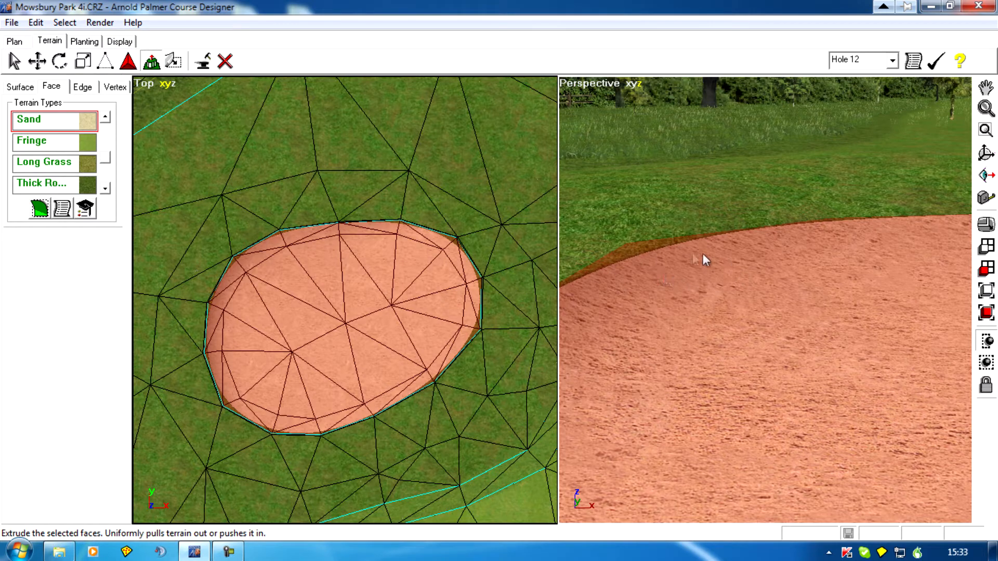
mouse_move(690, 260)
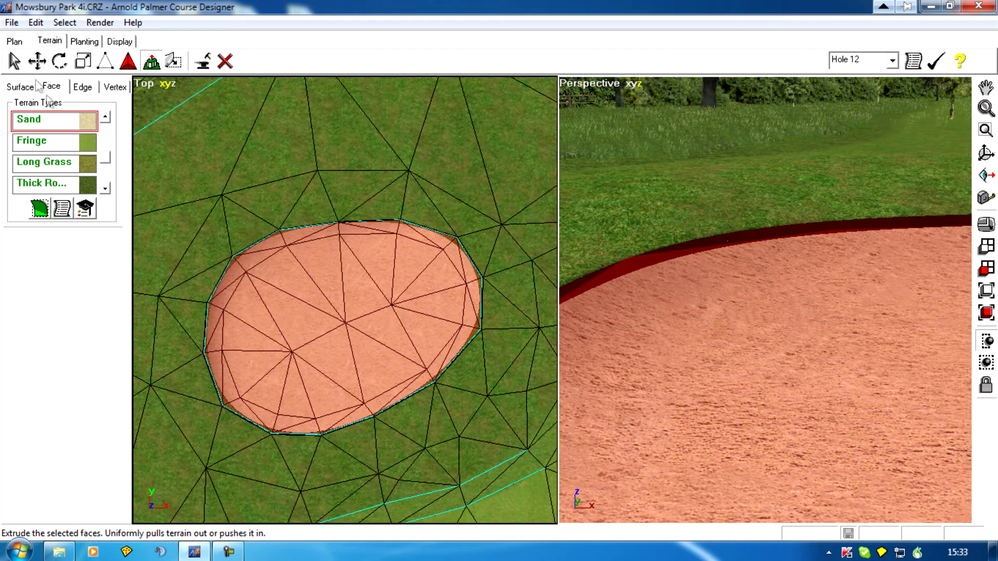
mouse_move(52, 49)
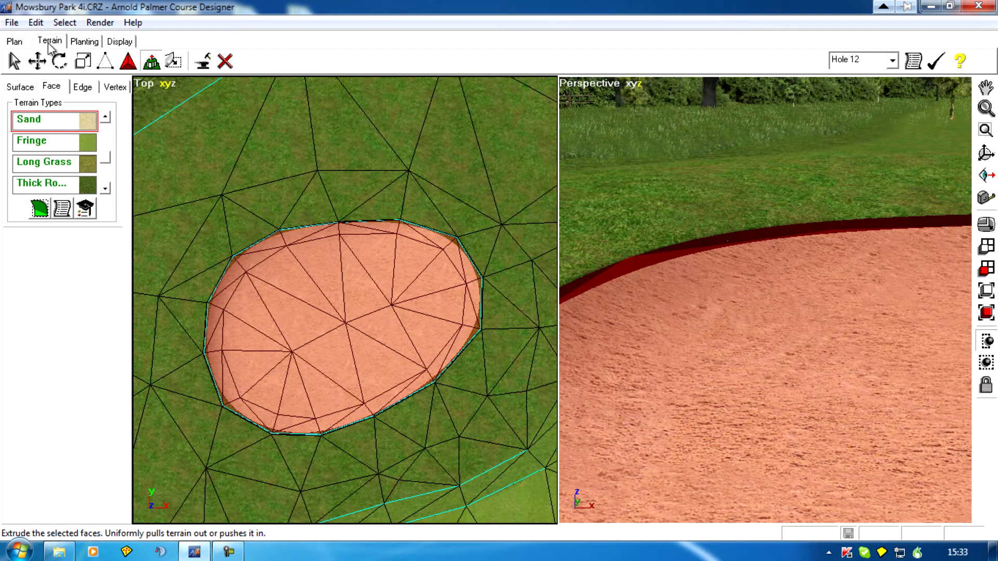
left_click(29, 23)
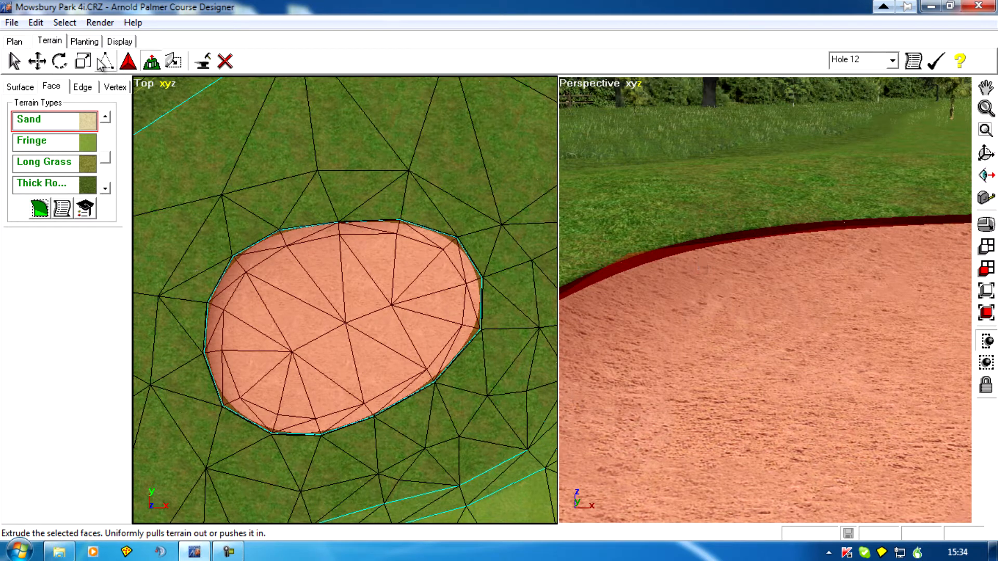
left_click(85, 61)
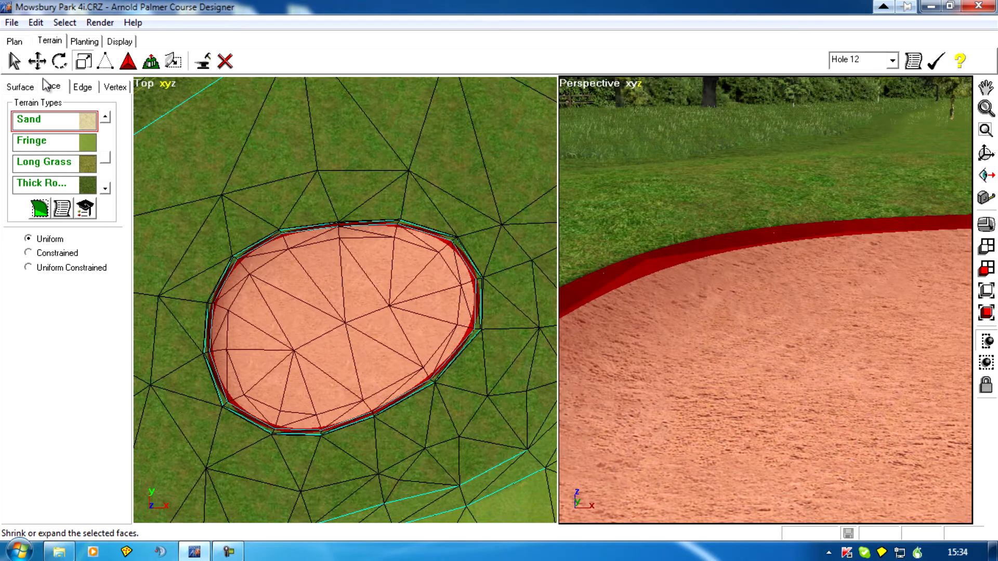
- Scale the extruded rim uniformly and return to face selection
left_click(51, 87)
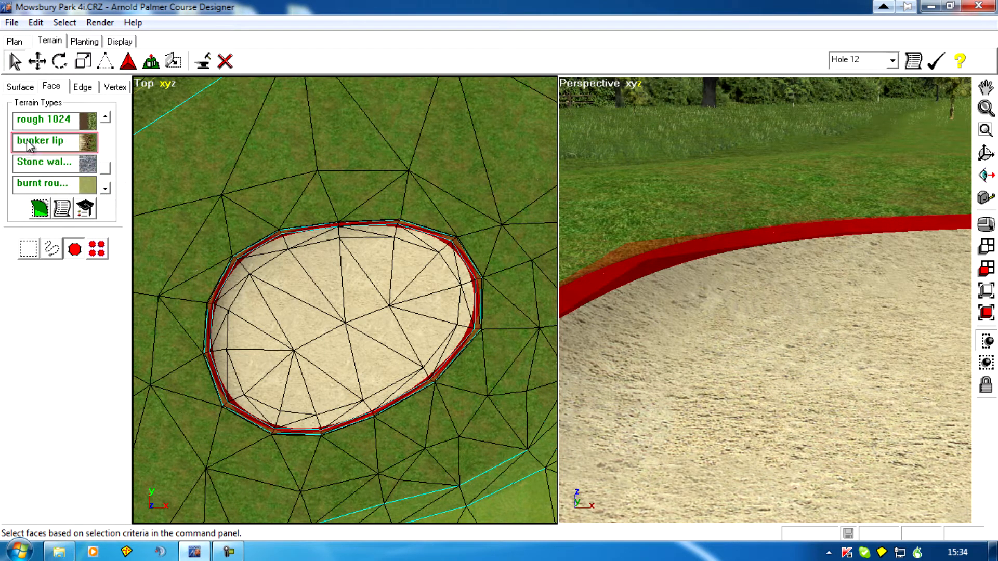
- Apply the bunker lip terrain texture to the rim faces
left_click(38, 208)
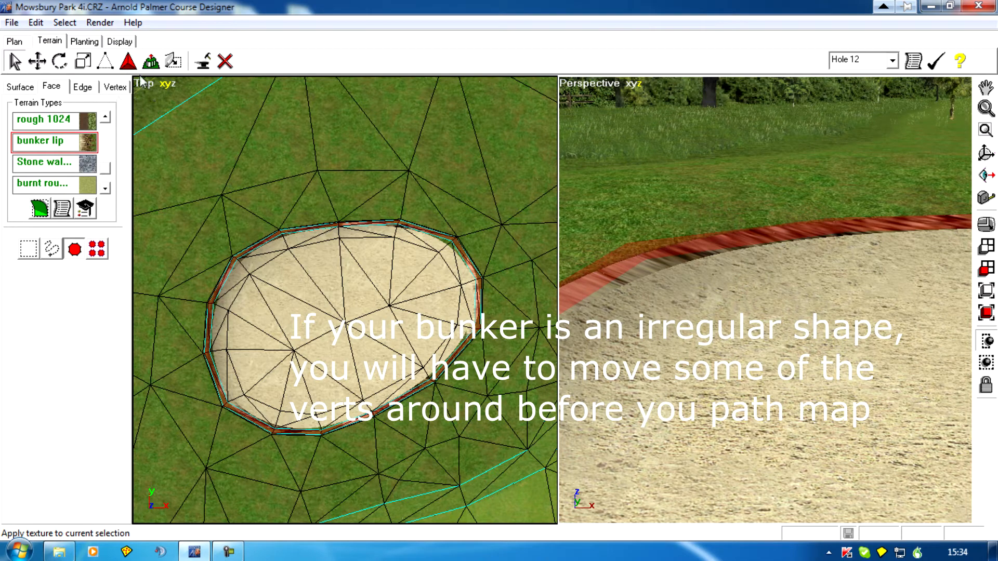
left_click(172, 63)
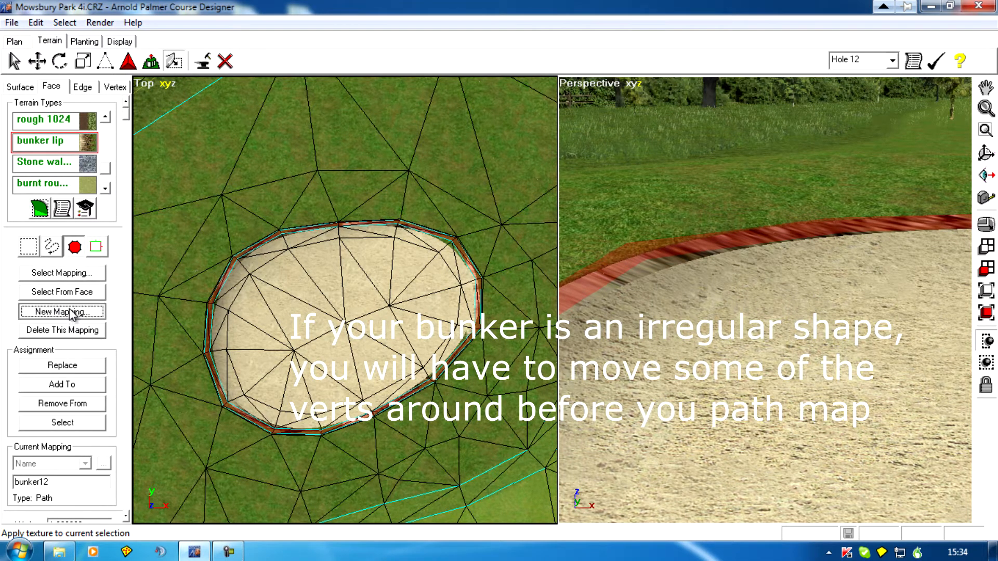
- Create a new path-type texture mapping named bunker12a for the rim
left_click(65, 312)
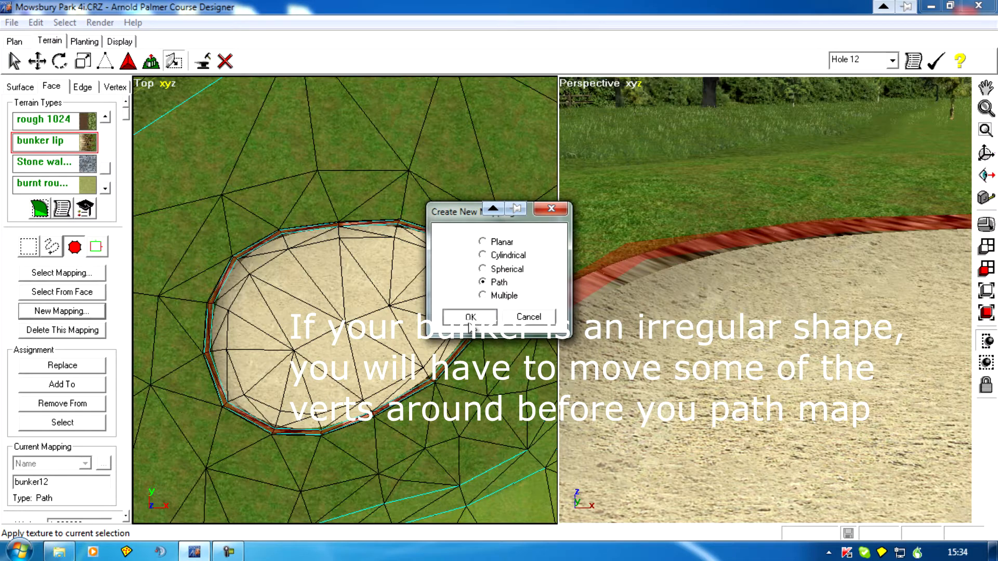
left_click(472, 316)
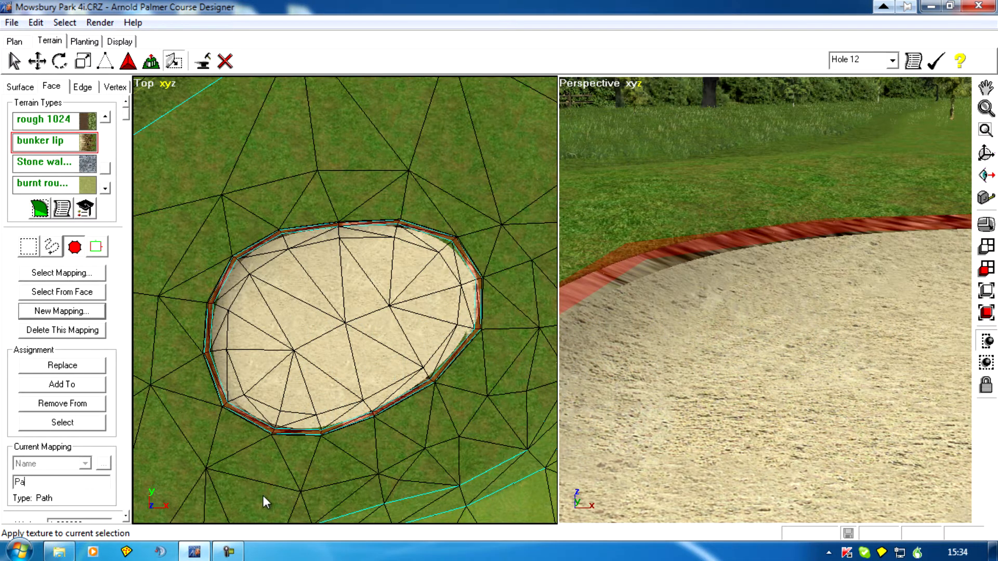
type("bunker12")
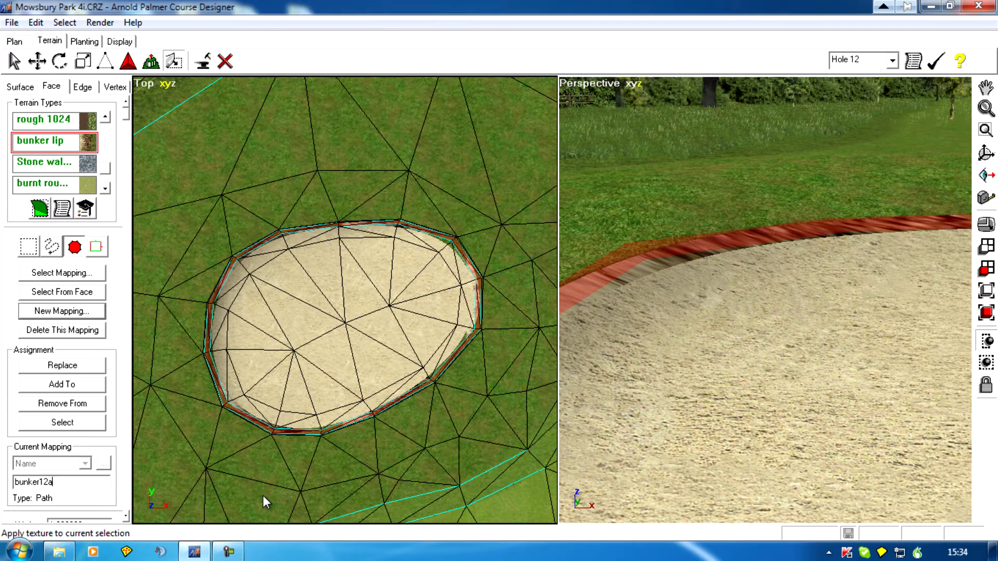
mouse_move(250, 507)
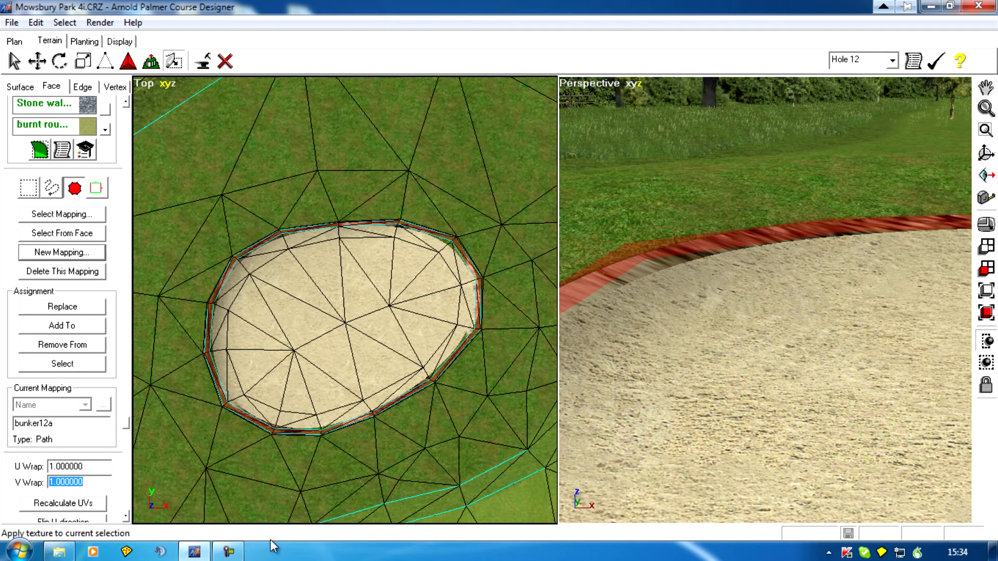
- Set the bunker12a path mapping's V Wrap to 10 along the rim faces
type("10")
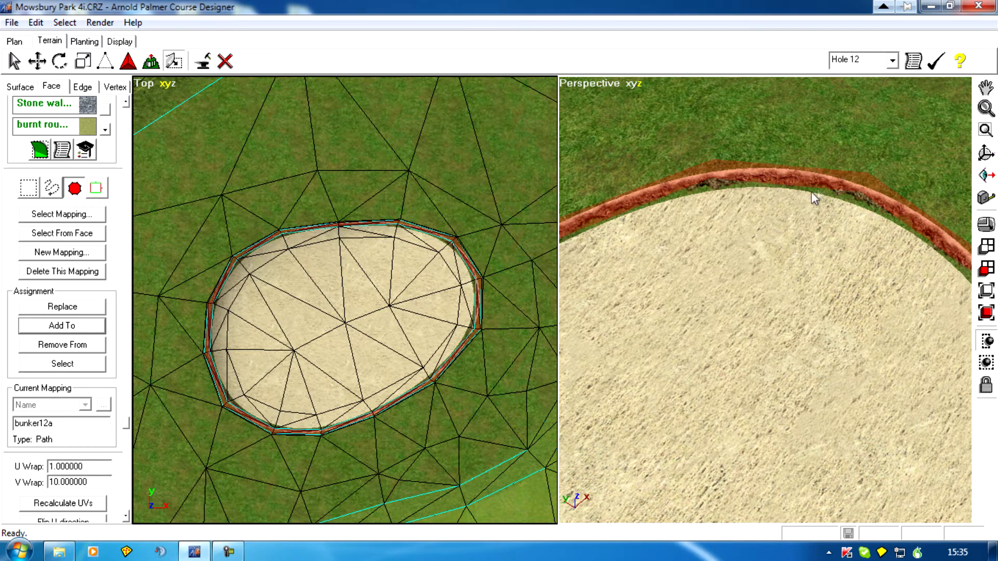
mouse_move(793, 202)
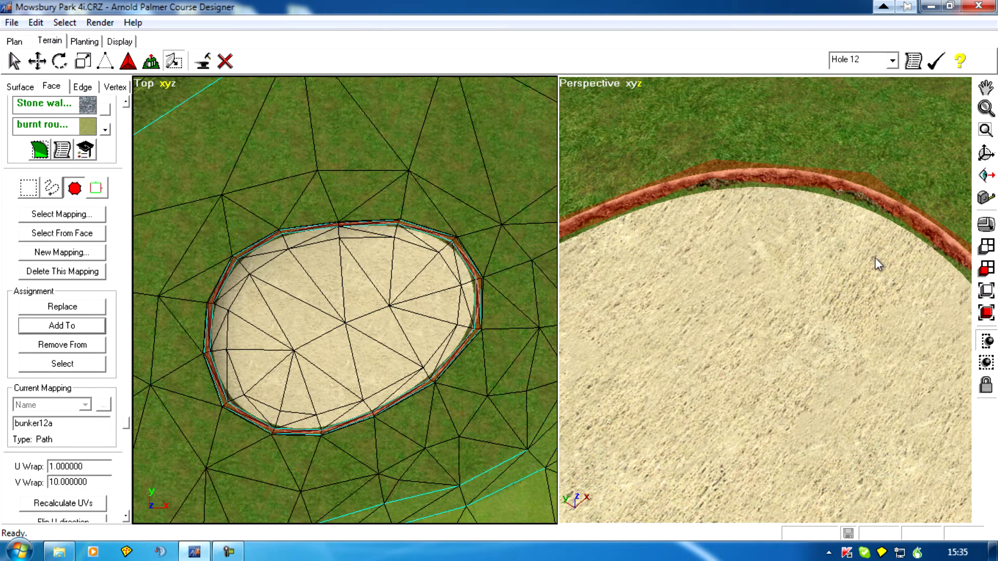
mouse_move(694, 295)
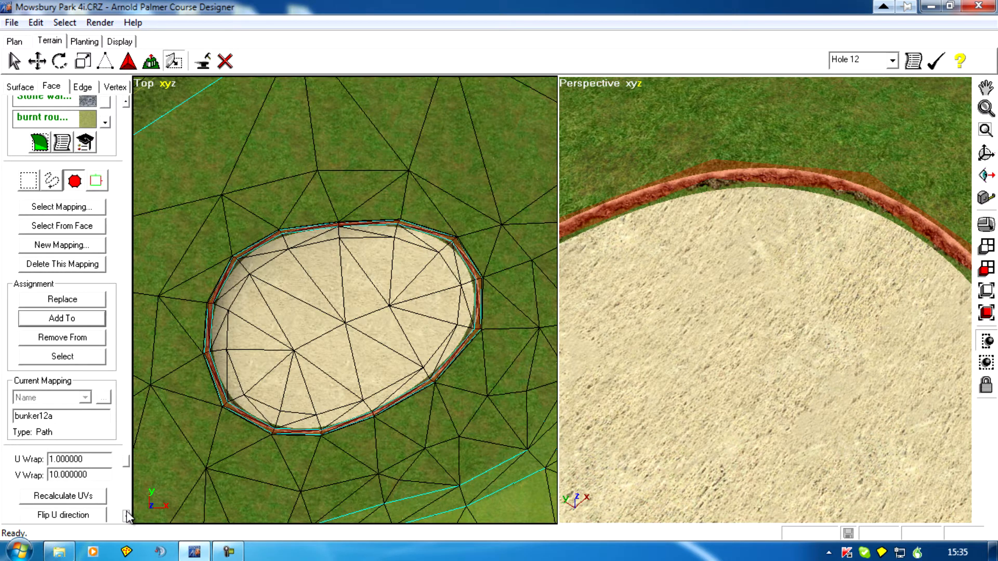
- Flip the U direction of the bunker12a lip texture mapping
left_click(60, 522)
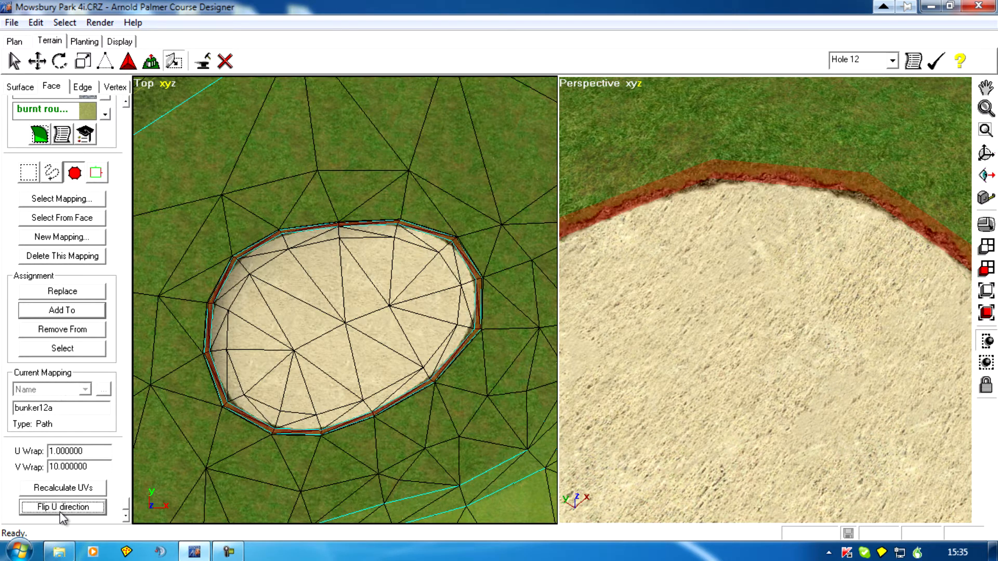
mouse_move(56, 43)
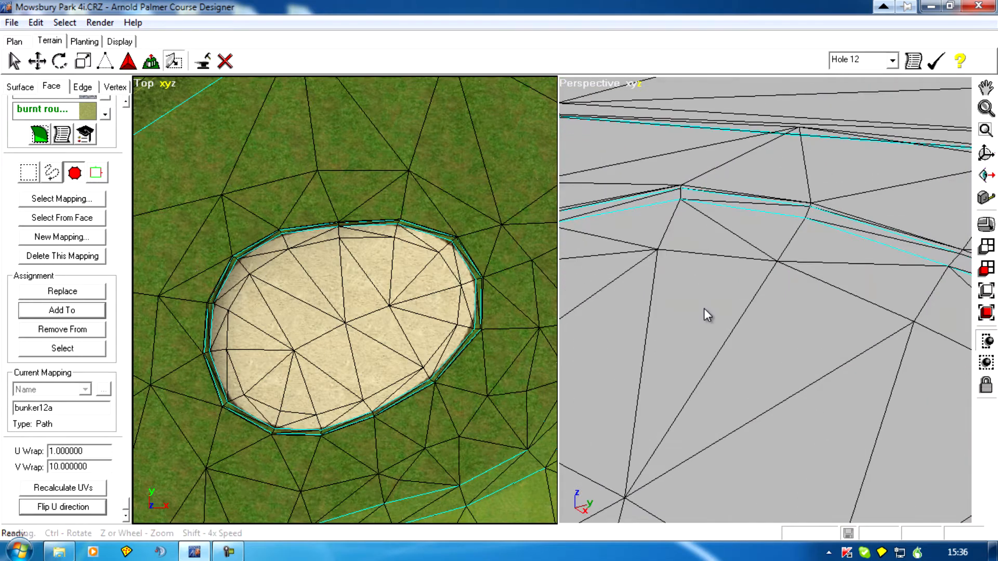
left_click_drag(708, 315, 658, 341)
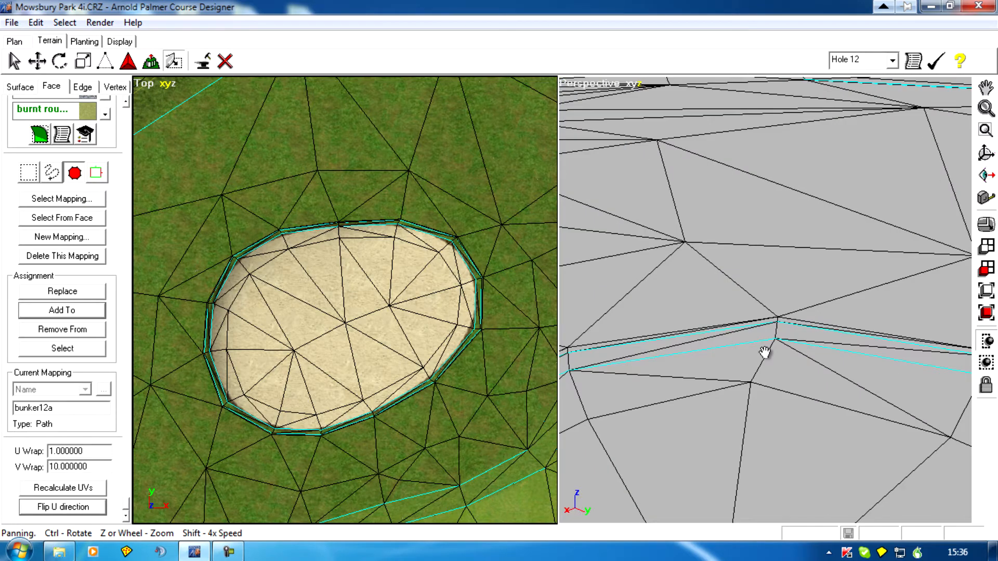
left_click_drag(765, 352, 769, 362)
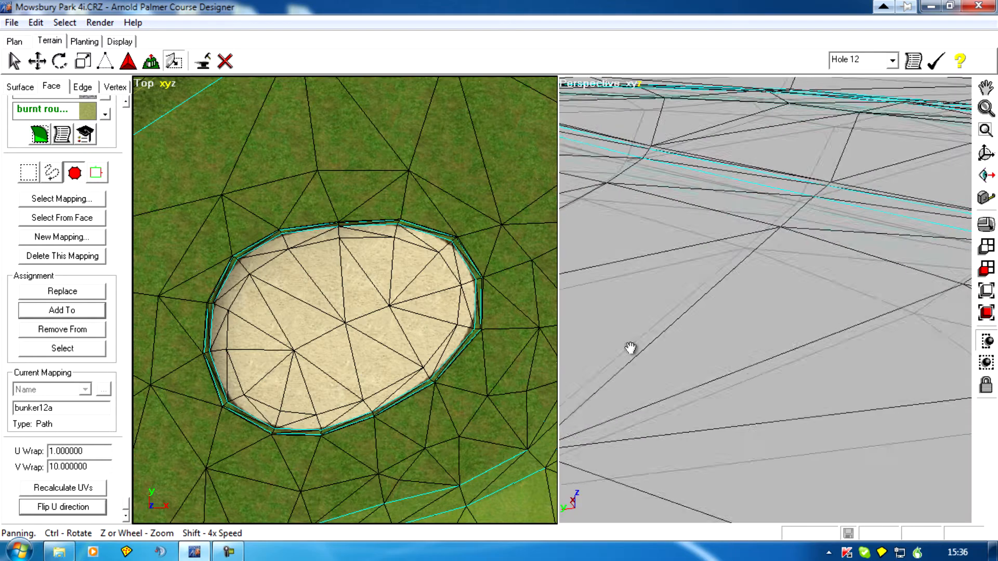
left_click_drag(630, 348, 647, 395)
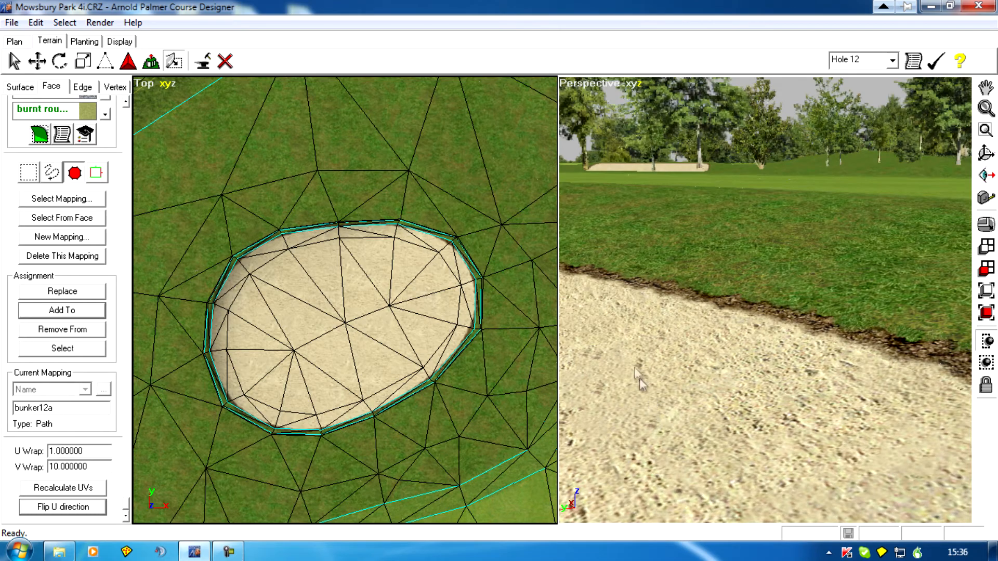
left_click_drag(642, 382, 837, 439)
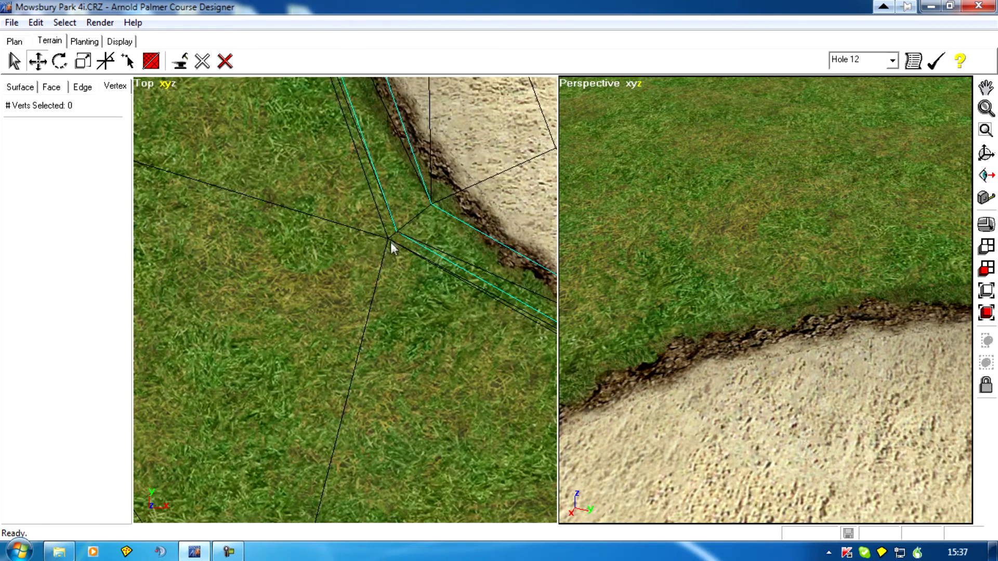
- Select the grass vertices just outside the bunker lip in the Top view
left_click(372, 267)
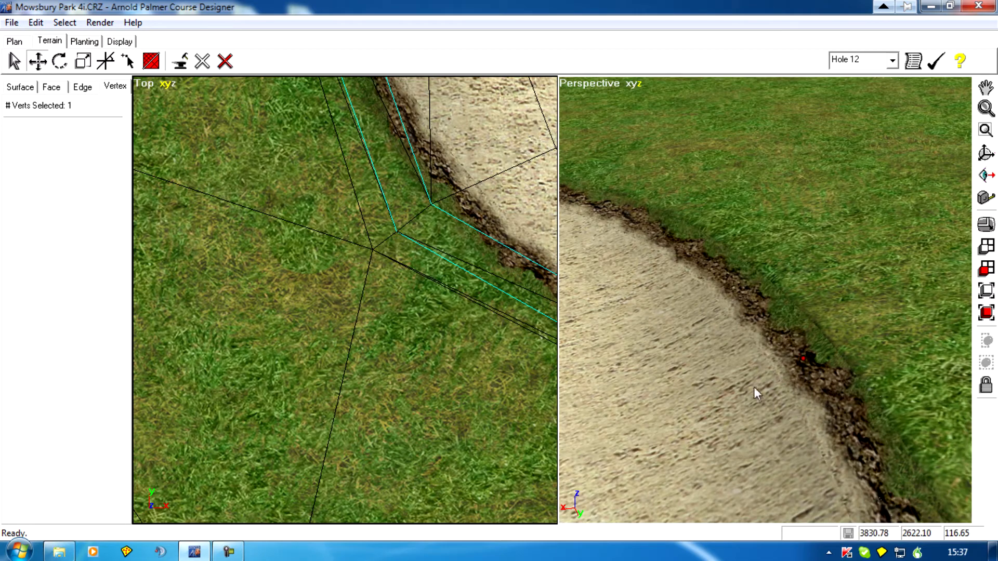
mouse_move(800, 359)
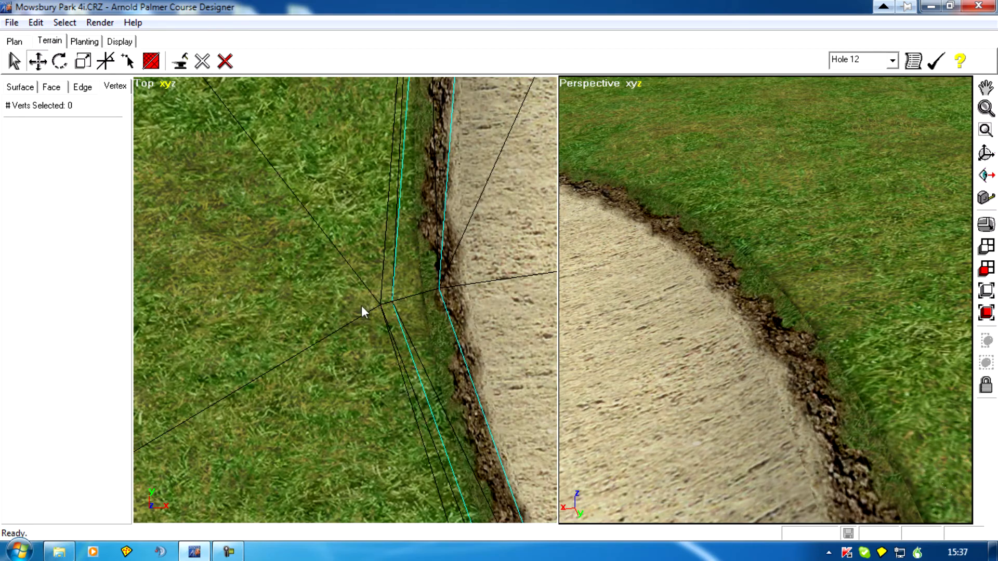
left_click(357, 308)
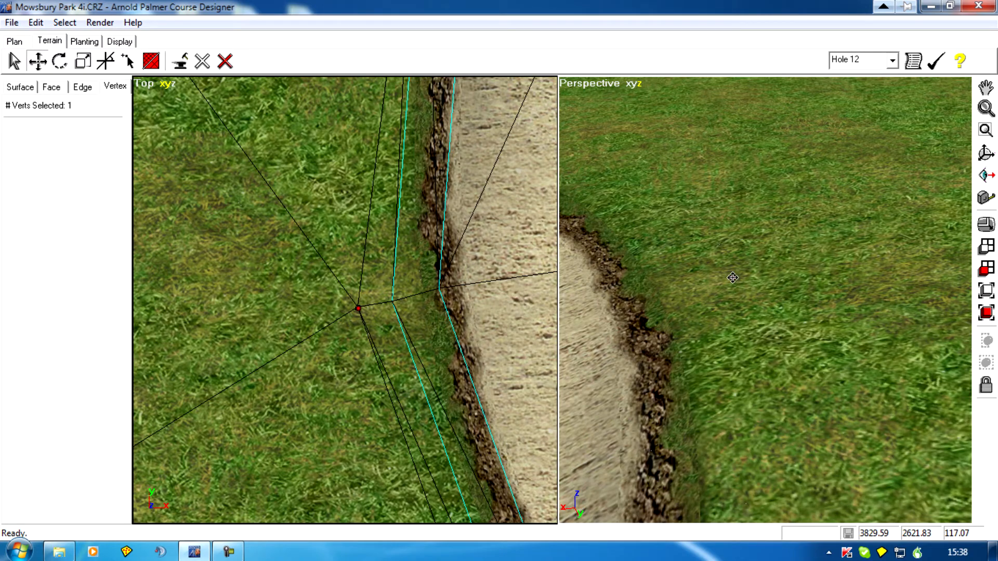
mouse_move(737, 276)
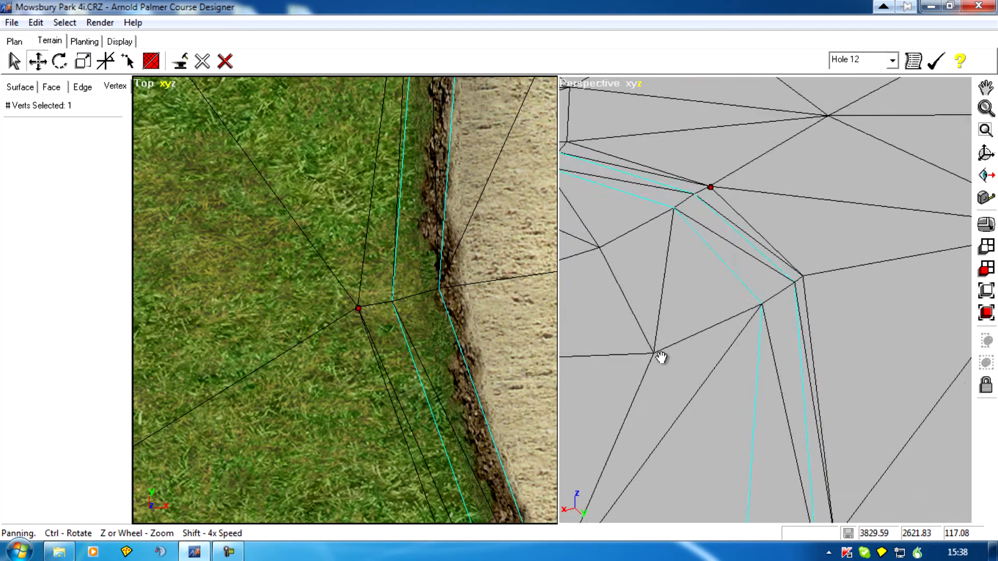
mouse_move(681, 374)
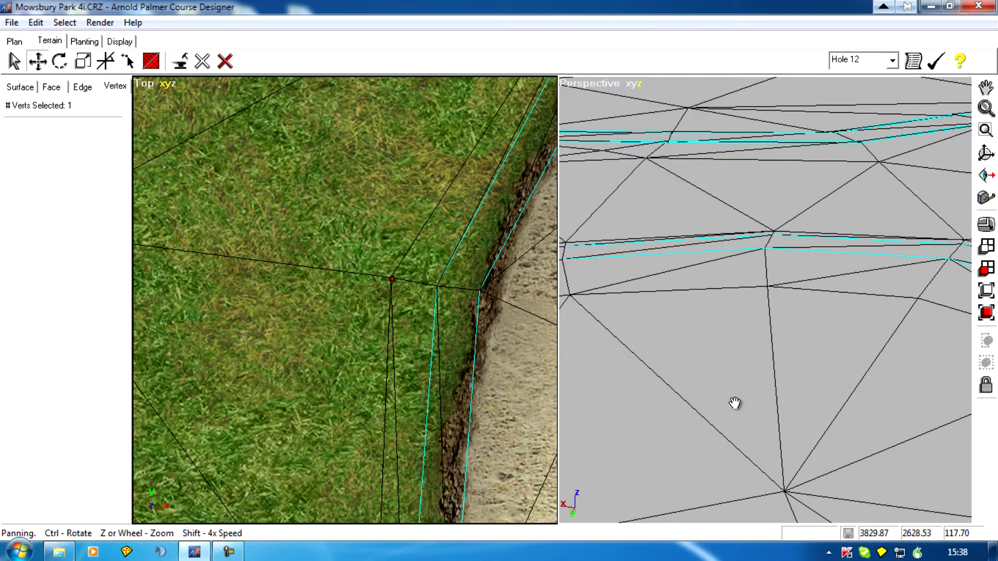
- Pan the Perspective view to bring the finished bunker lip back into view
left_click_drag(735, 403, 778, 355)
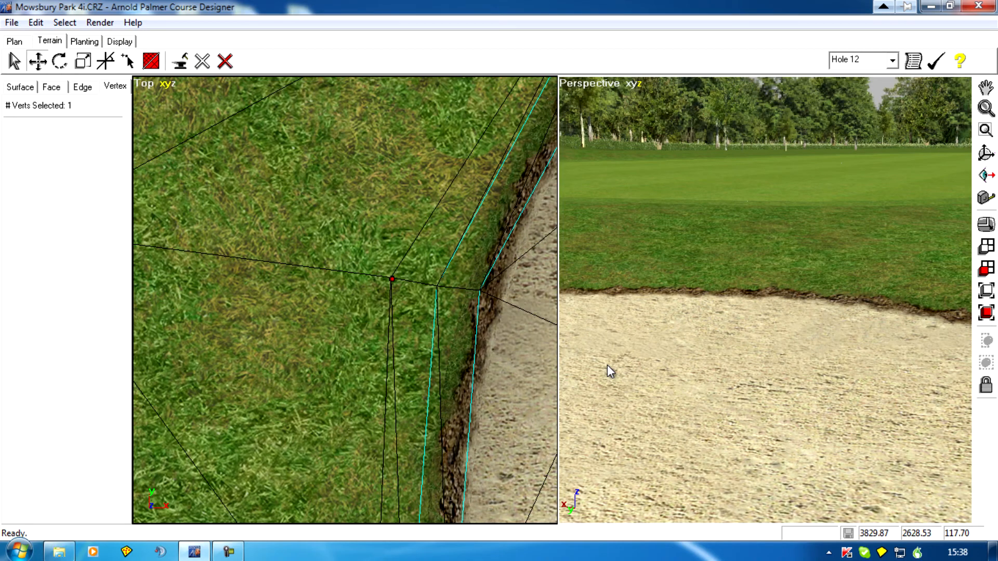
mouse_move(384, 379)
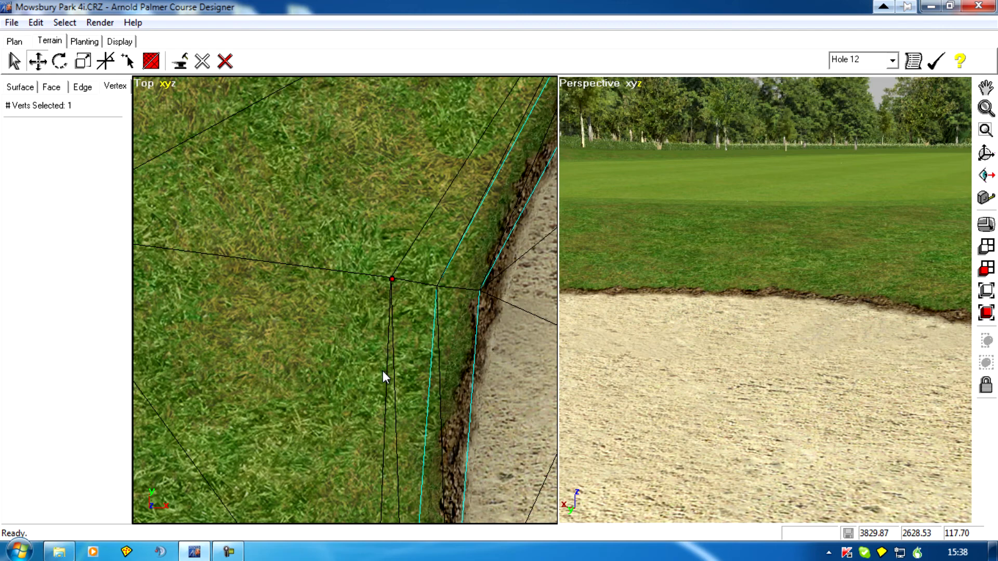